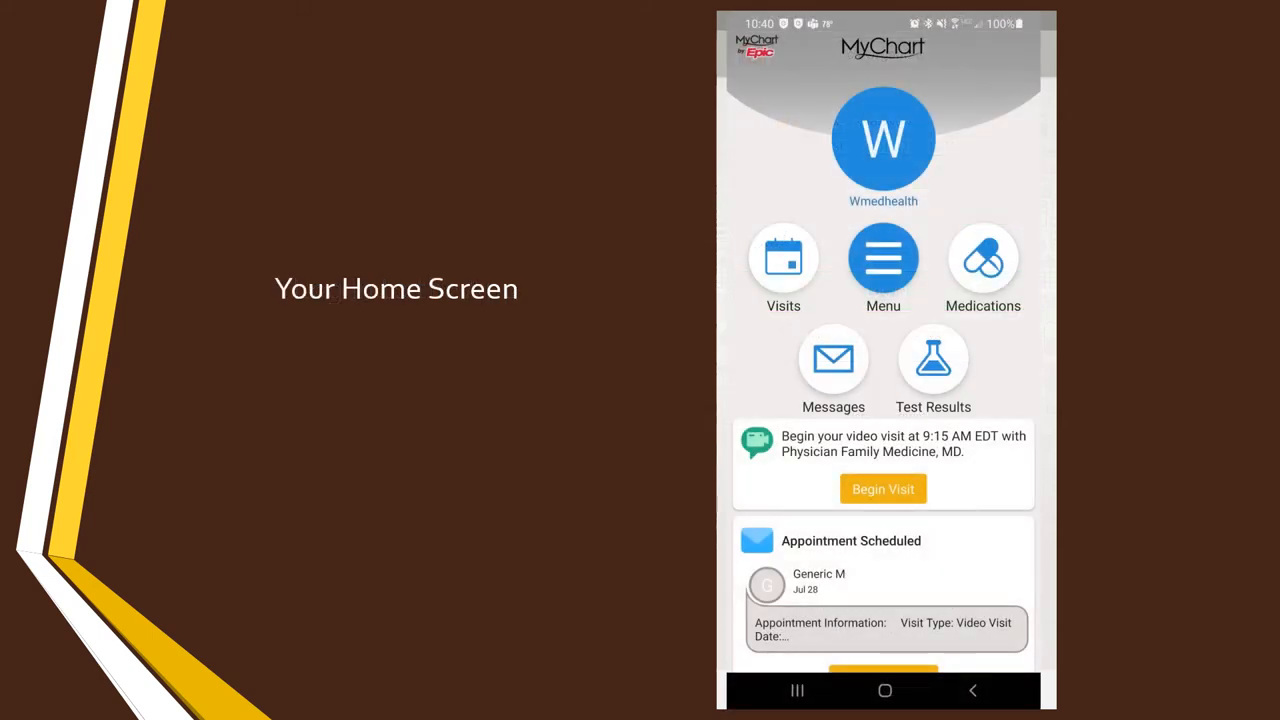
Open the upcoming video visit appointment to reach the eCheck-In Required prompt
left_click(783, 260)
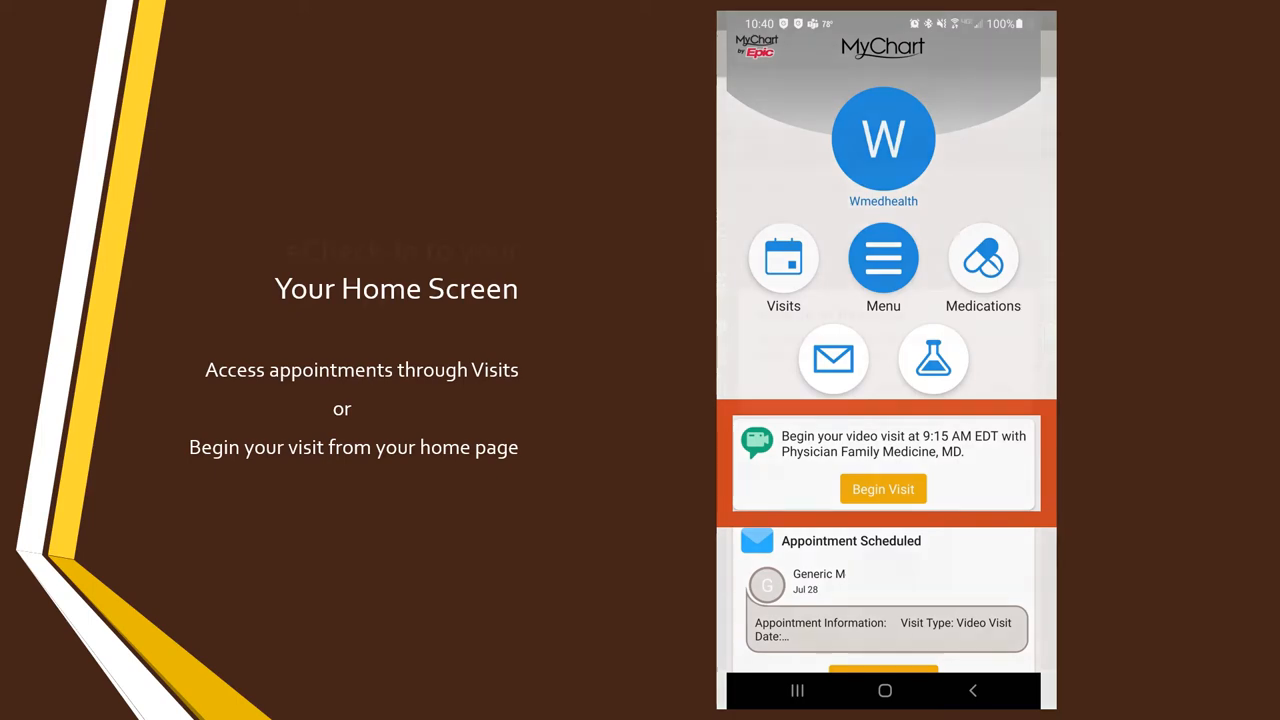
left_click(882, 488)
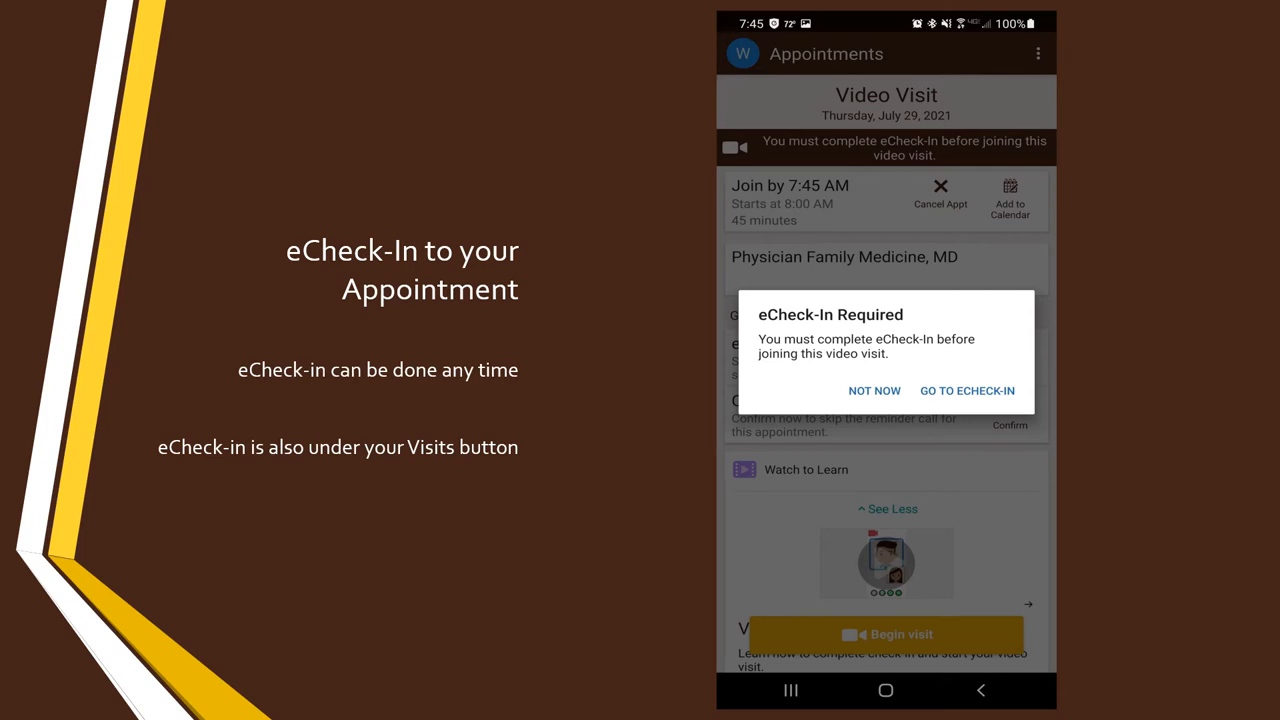
mouse_move(967, 390)
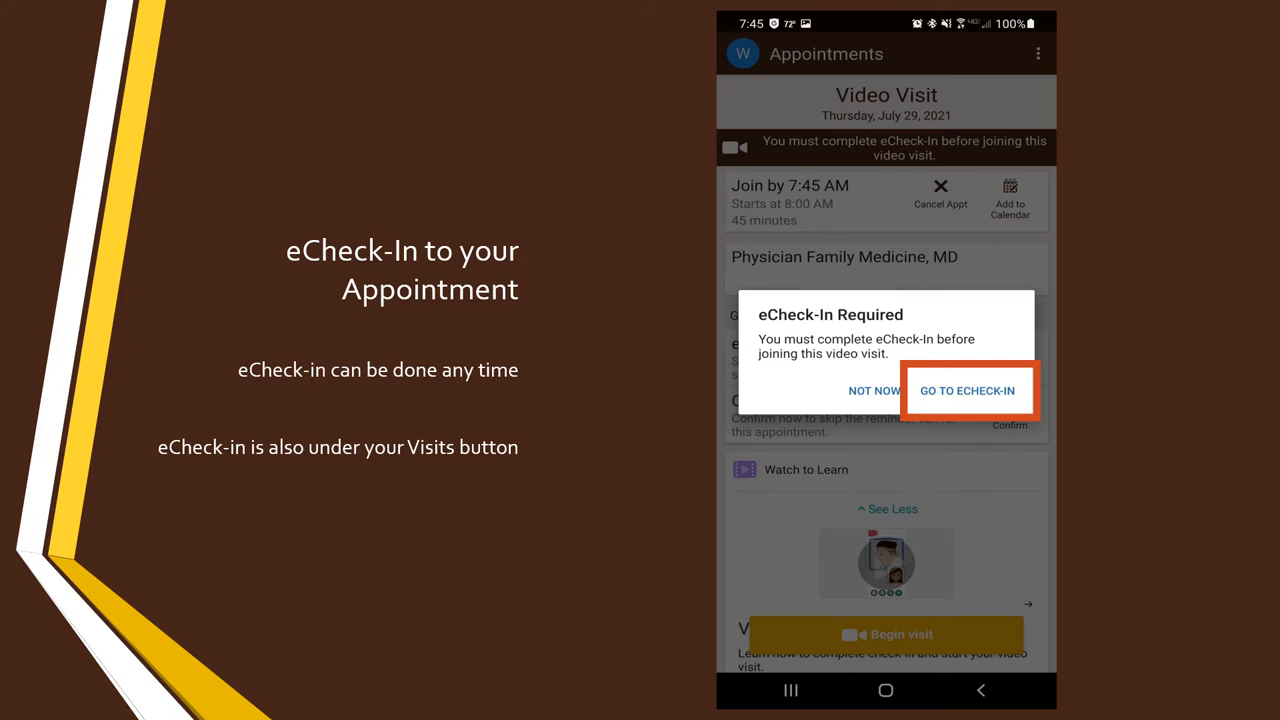
Start eCheck-In, review personal info, and confirm the allergy list to reach the questionnaire
left_click(968, 390)
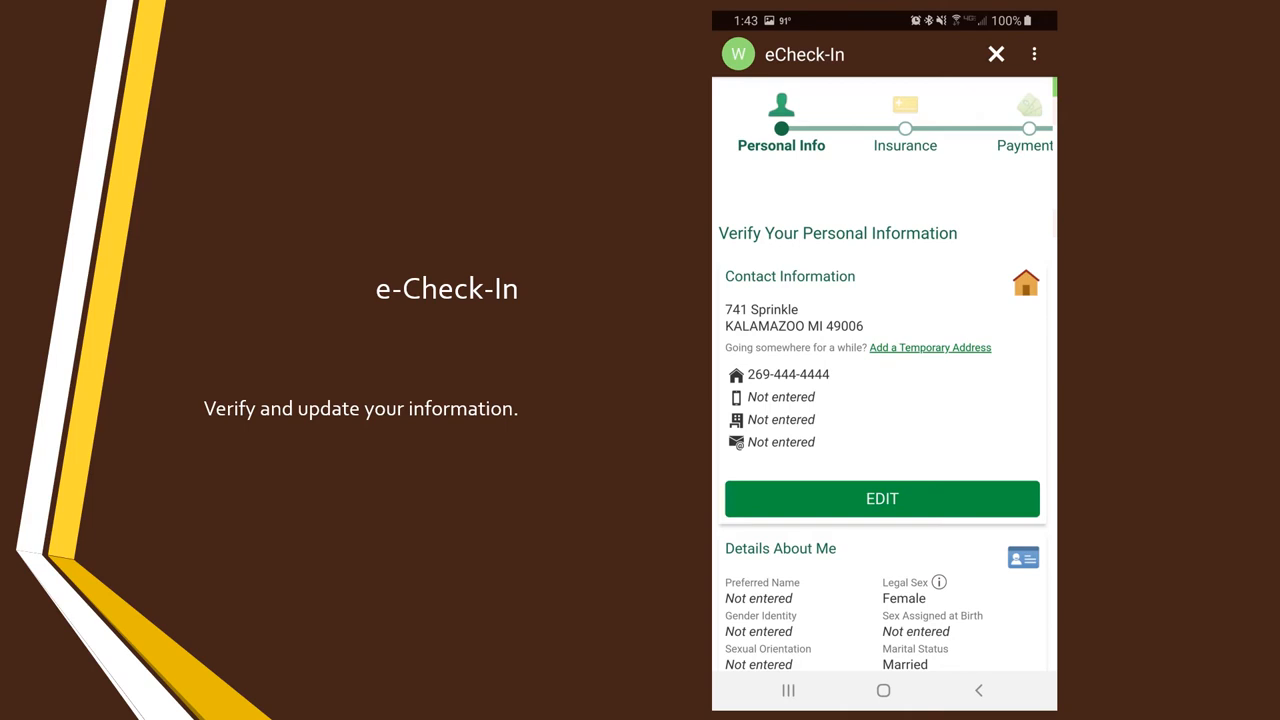
scroll("down", 3)
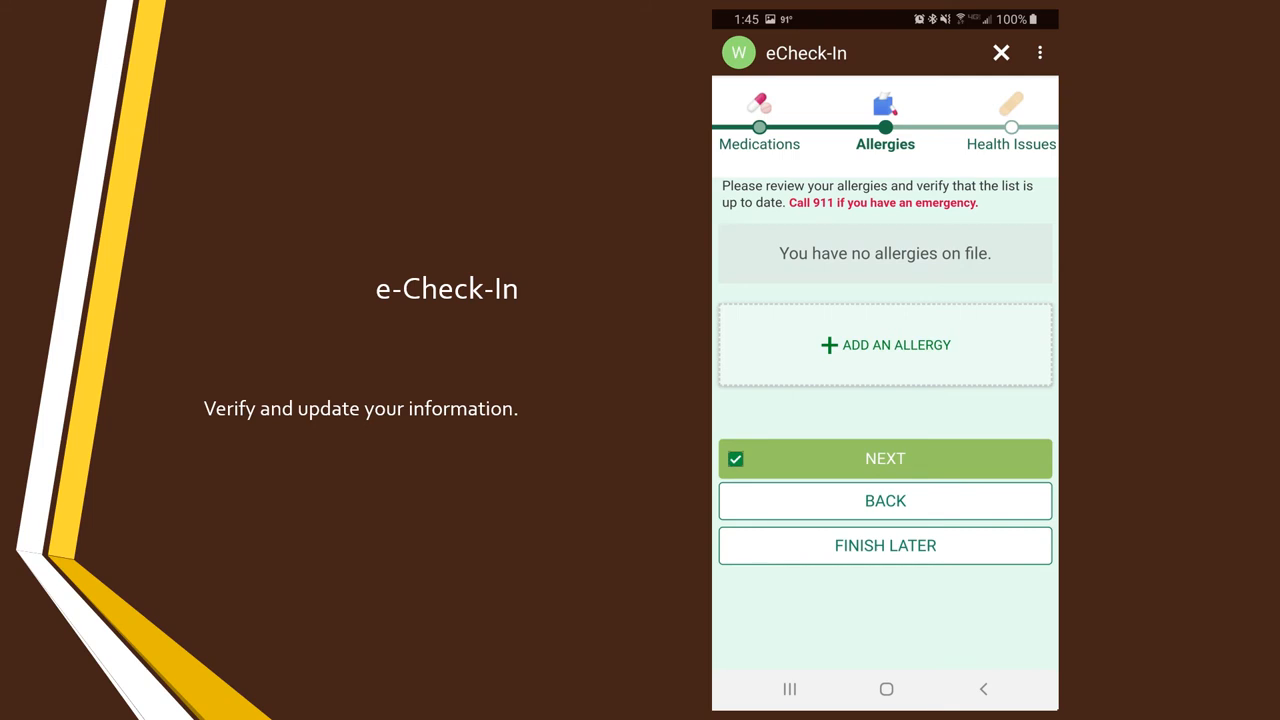
left_click(885, 459)
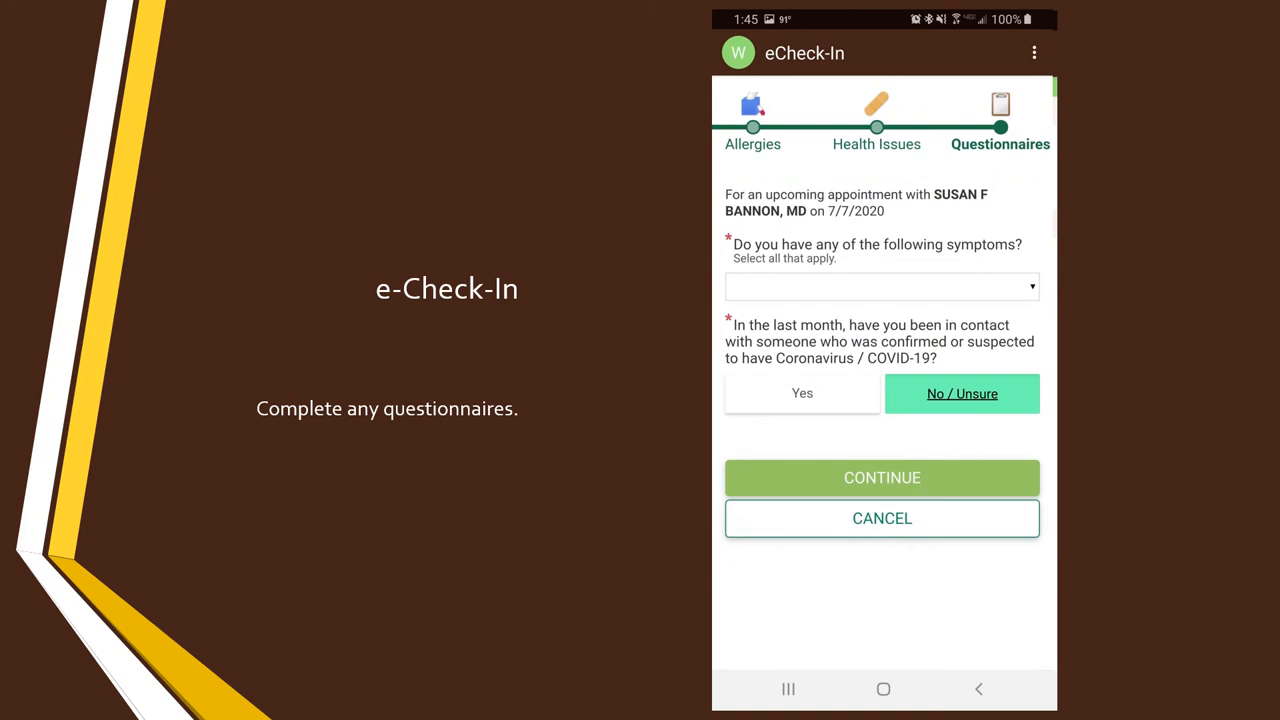
Continue past the questionnaire pages to finish eCheck-In
left_click(882, 477)
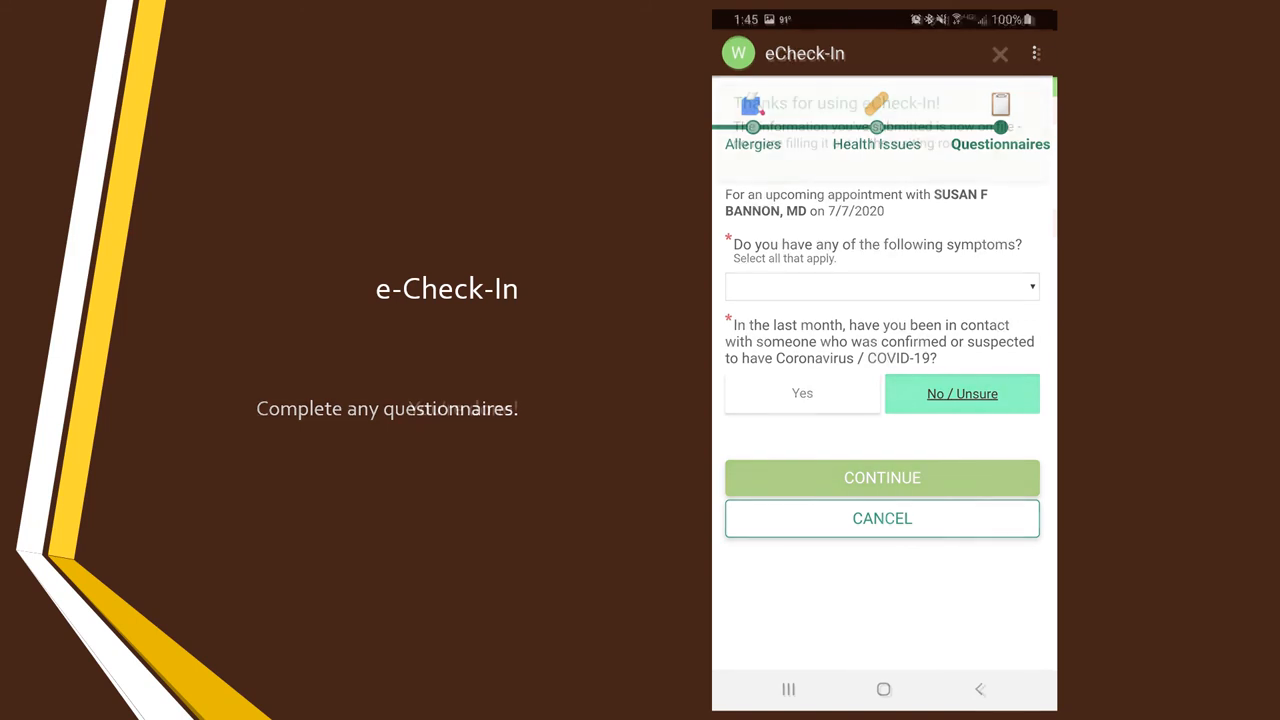
left_click(882, 478)
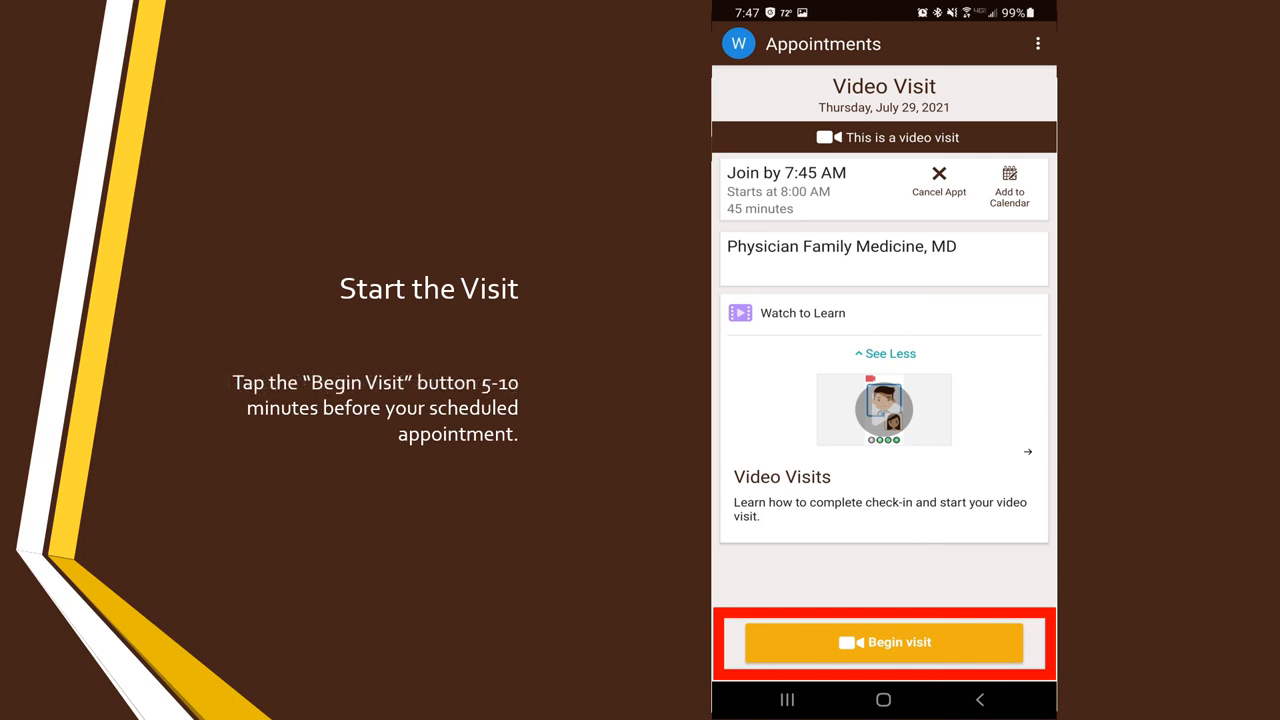
Tap Begin visit on the Video Visit appointment page
left_click(885, 642)
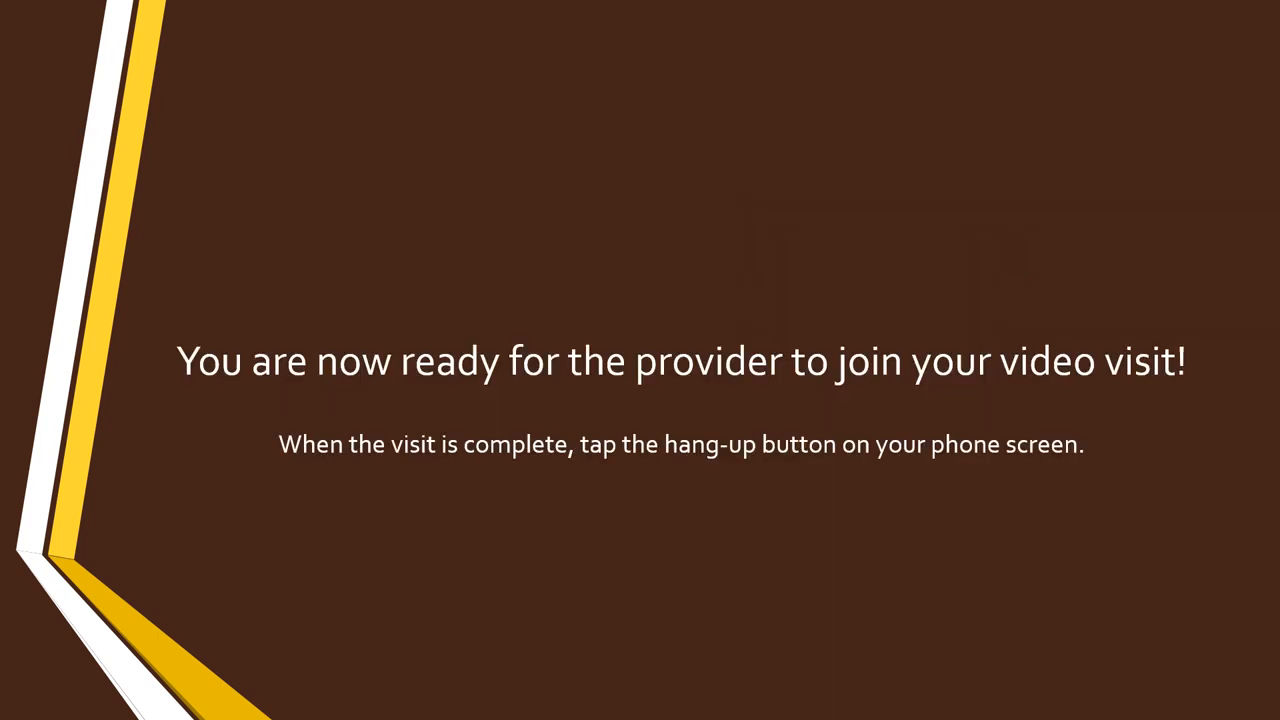